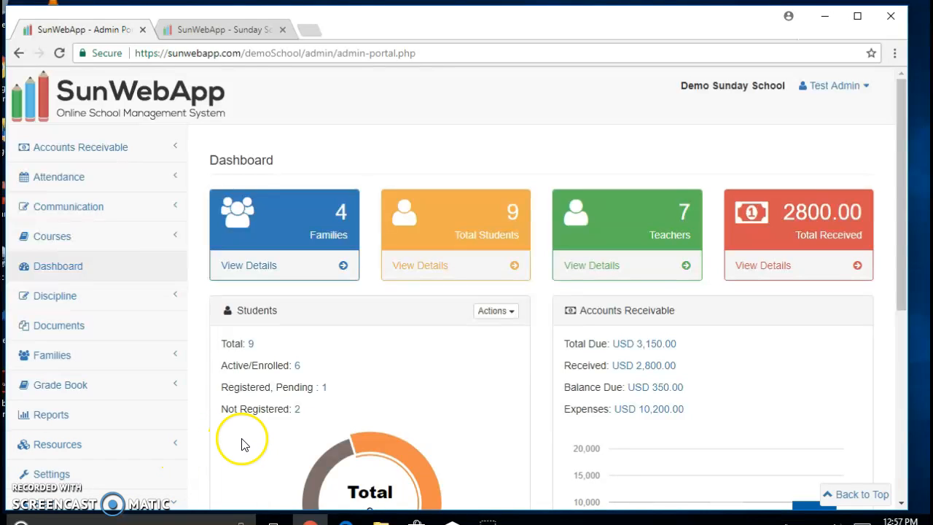
mouse_move(378, 414)
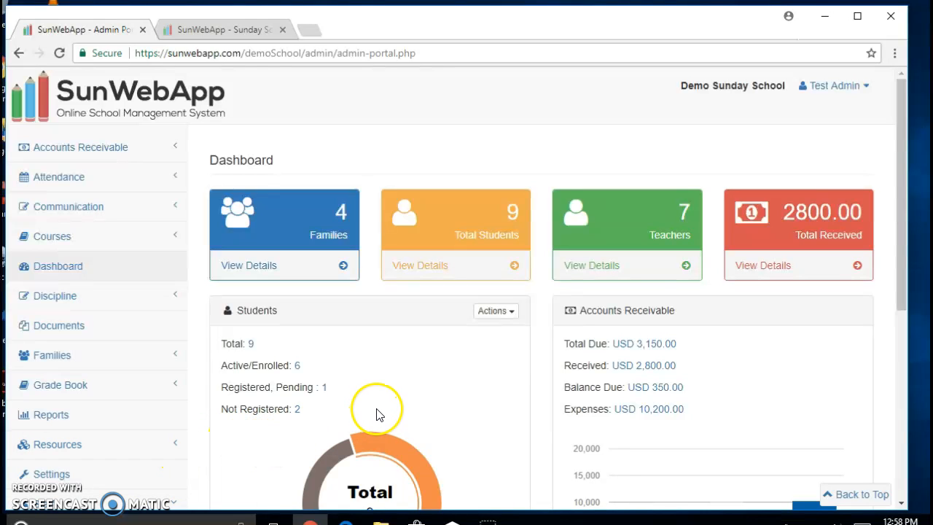
mouse_move(514, 377)
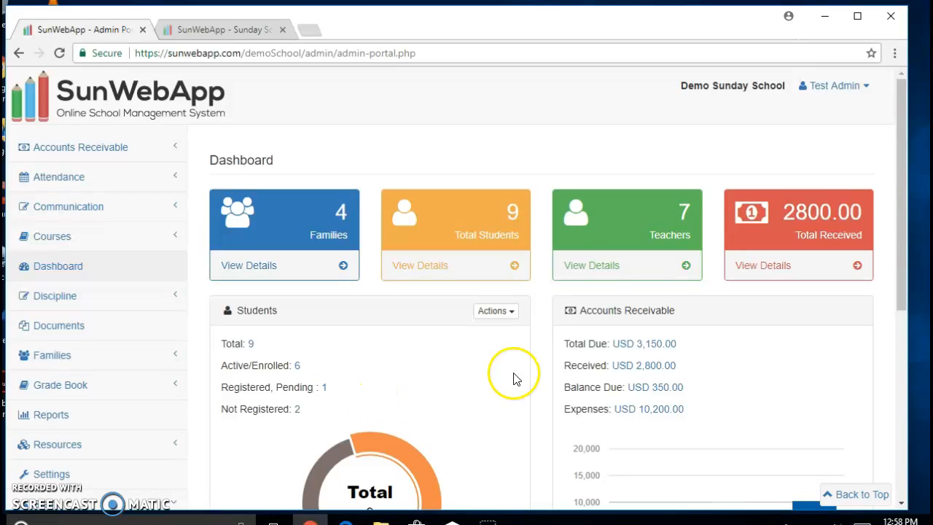
- Start a new staff record in the Add Staff form with its type set to Teacher
scroll("down", 3)
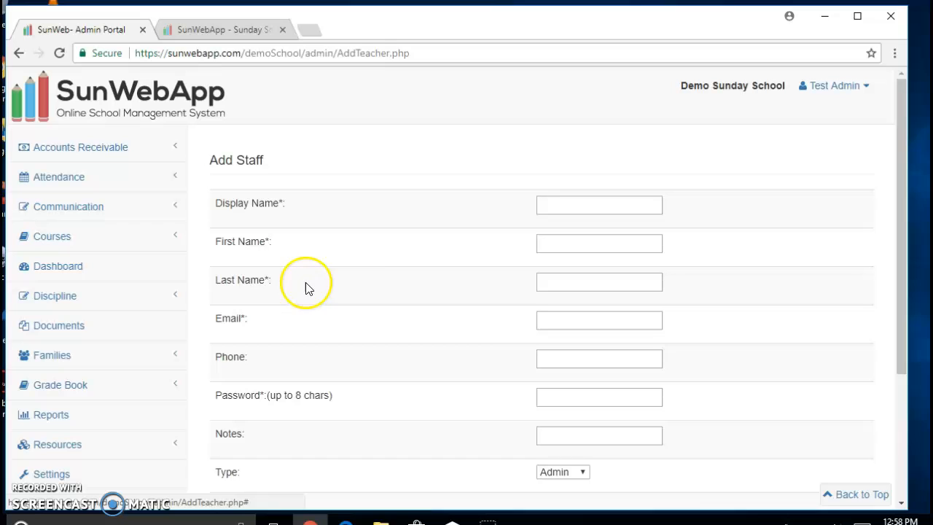
scroll("down", 3)
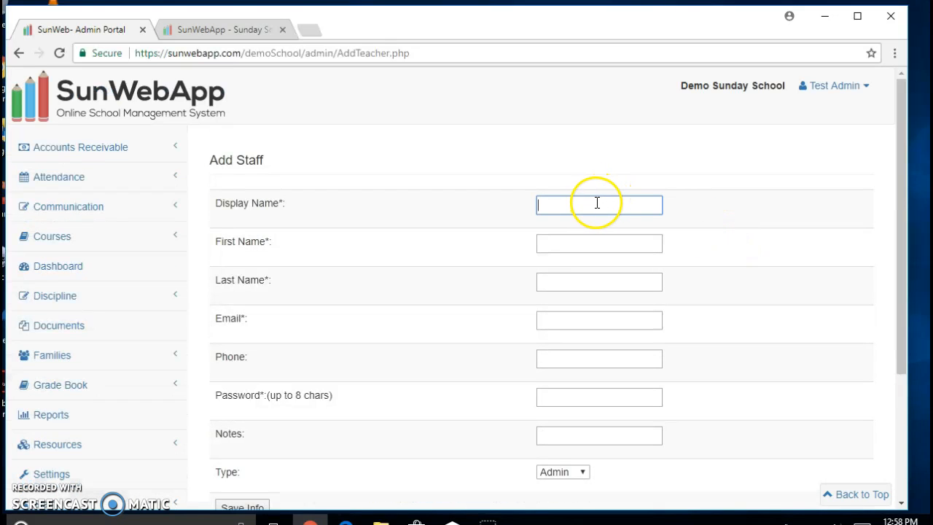
left_click(598, 243)
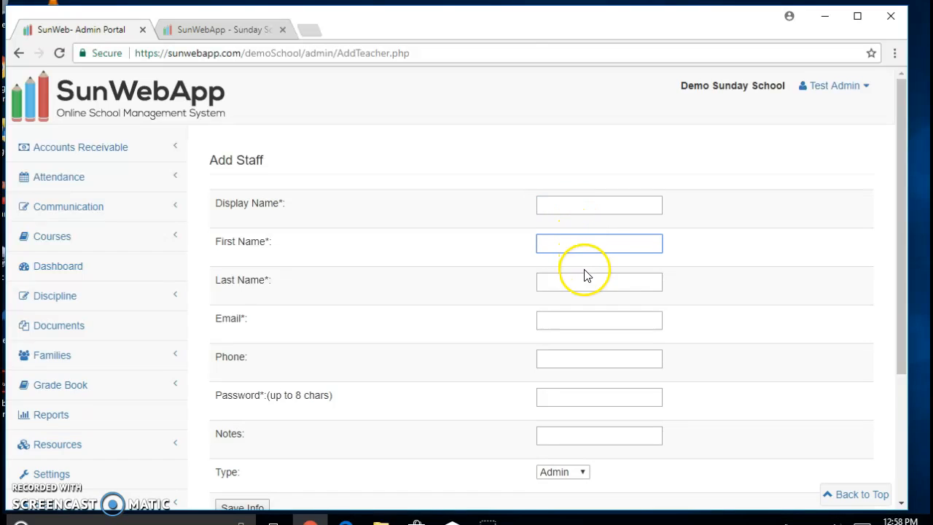
scroll("down", 3)
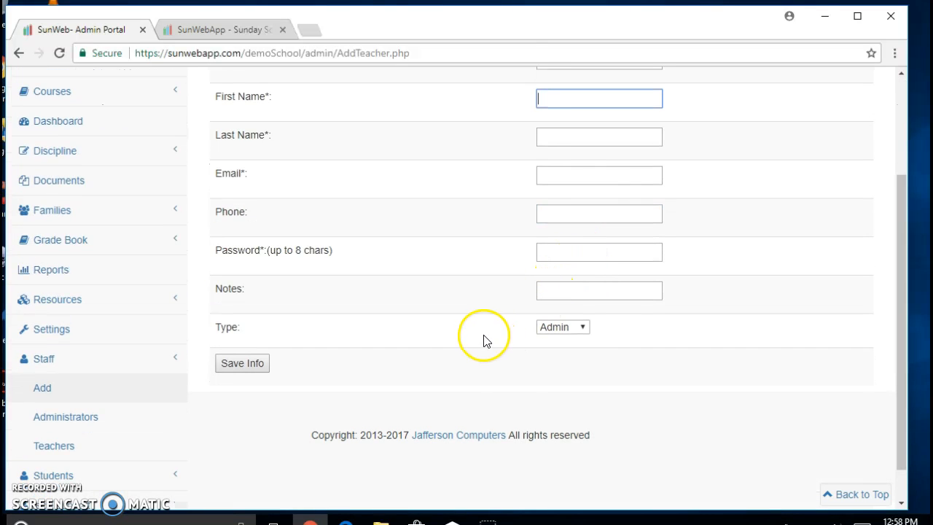
left_click(562, 326)
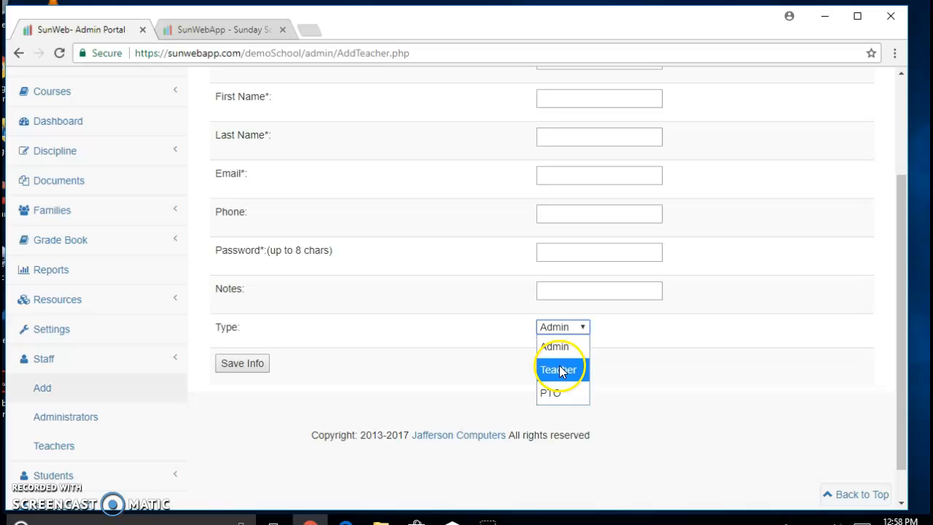
left_click(558, 369)
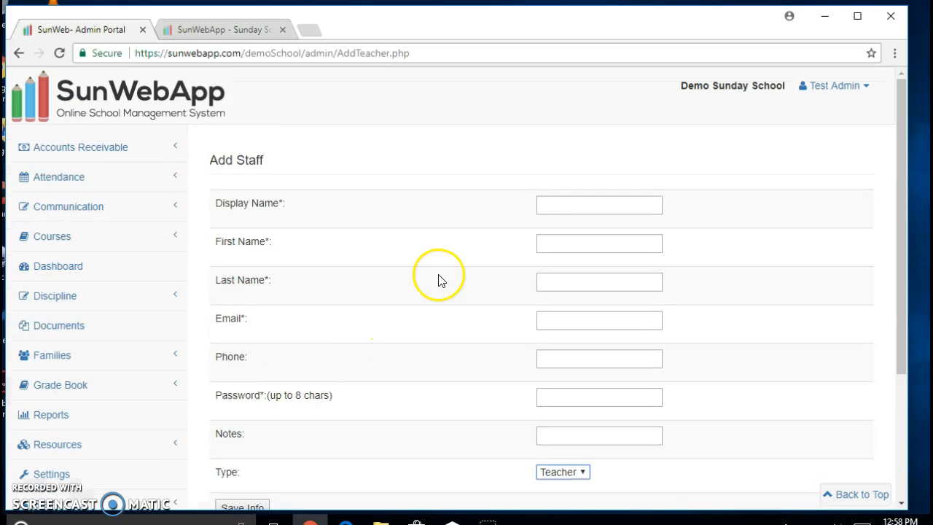
- Leave the form unsaved and go to the Teachers list in the sidebar
scroll("down", 3)
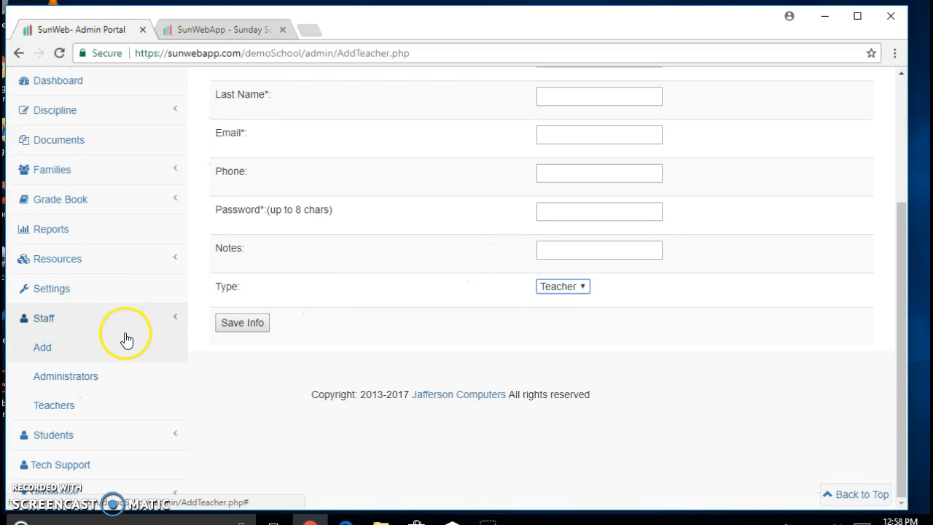
mouse_move(118, 322)
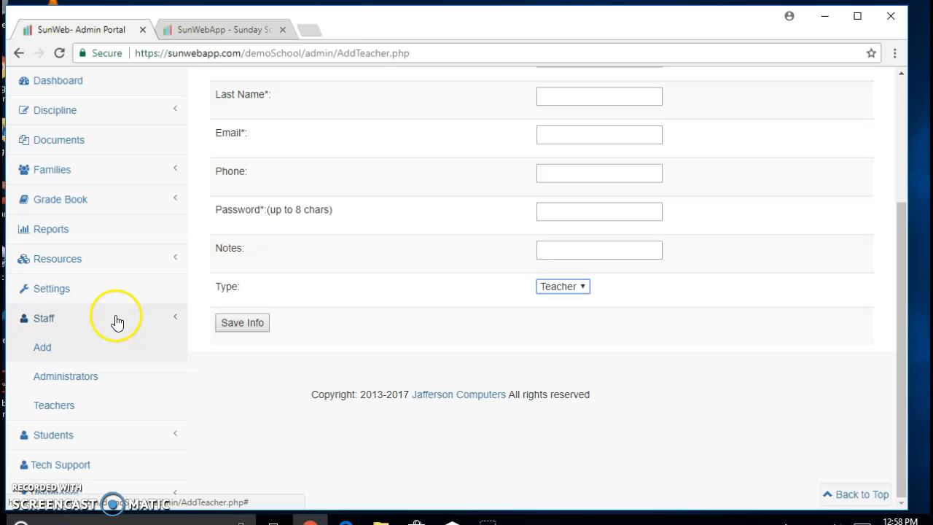
left_click(53, 405)
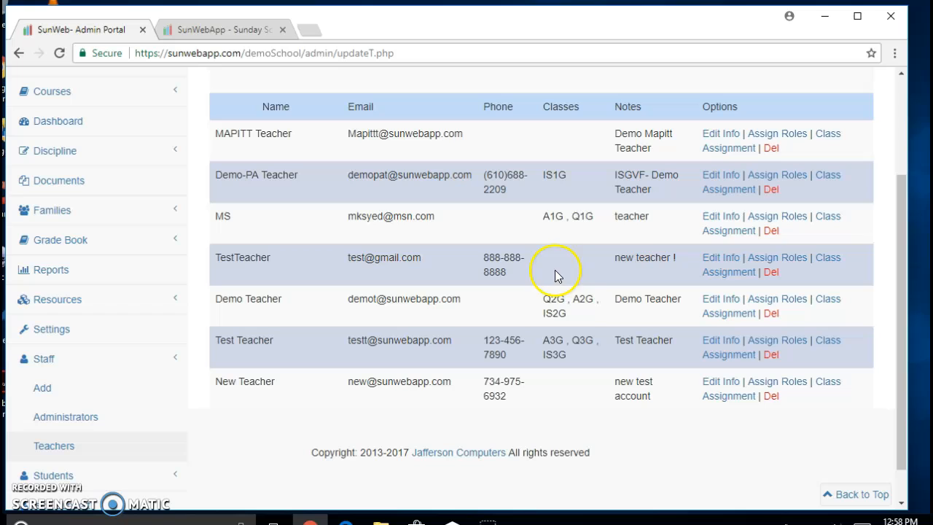
- Go to the Assign Roles page for the TestTeacher record
left_click(776, 257)
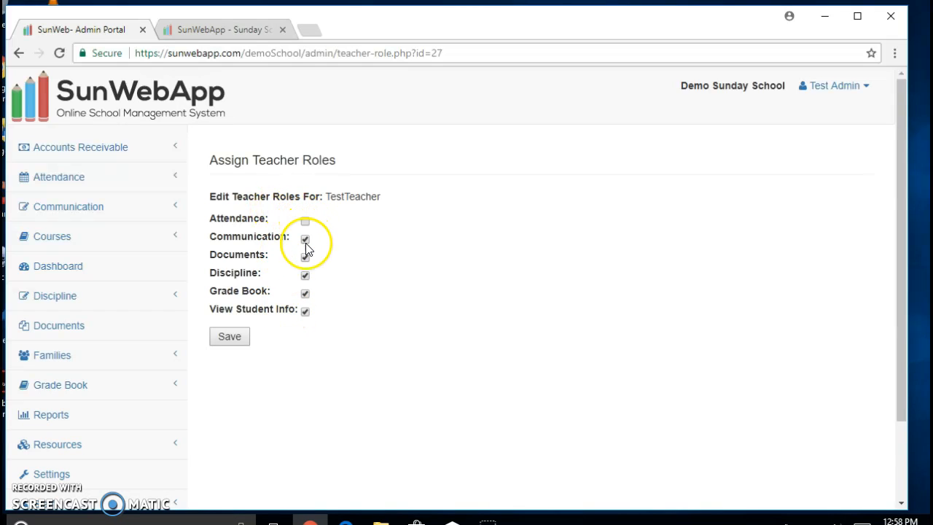
- Adjust TestTeacher's role permissions and save, reaching the 'Teacher Role updated' confirmation
left_click(305, 254)
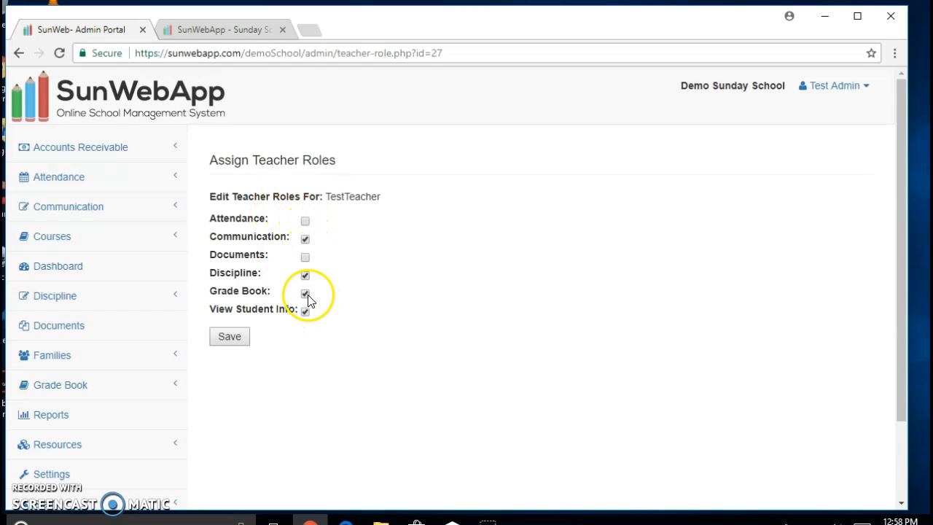
left_click(305, 292)
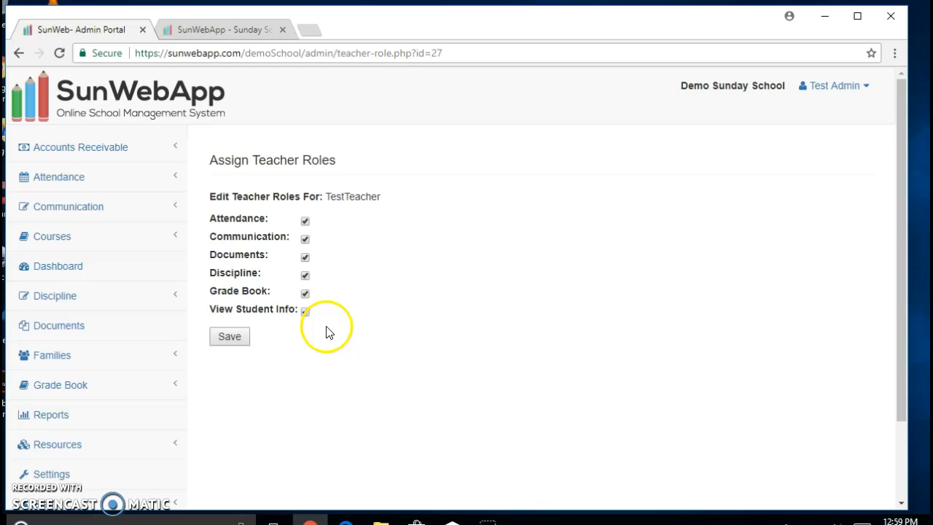
left_click(228, 336)
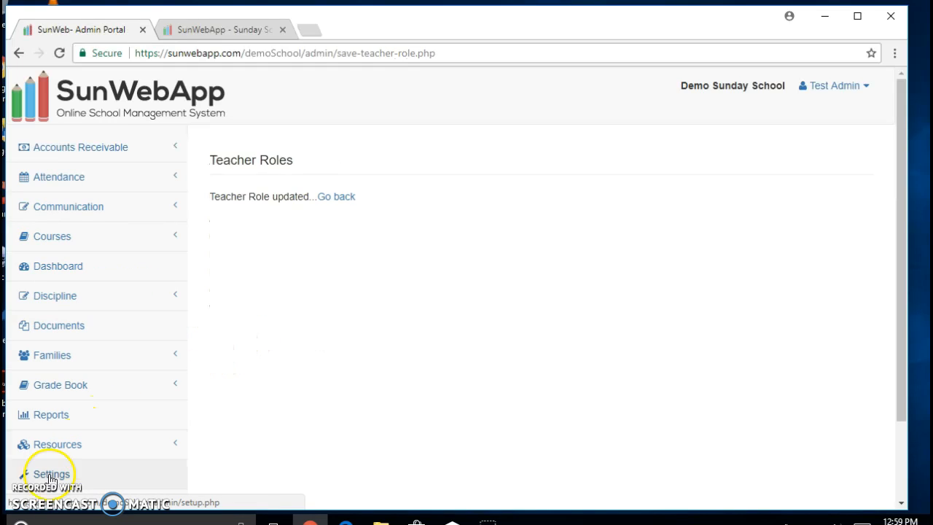